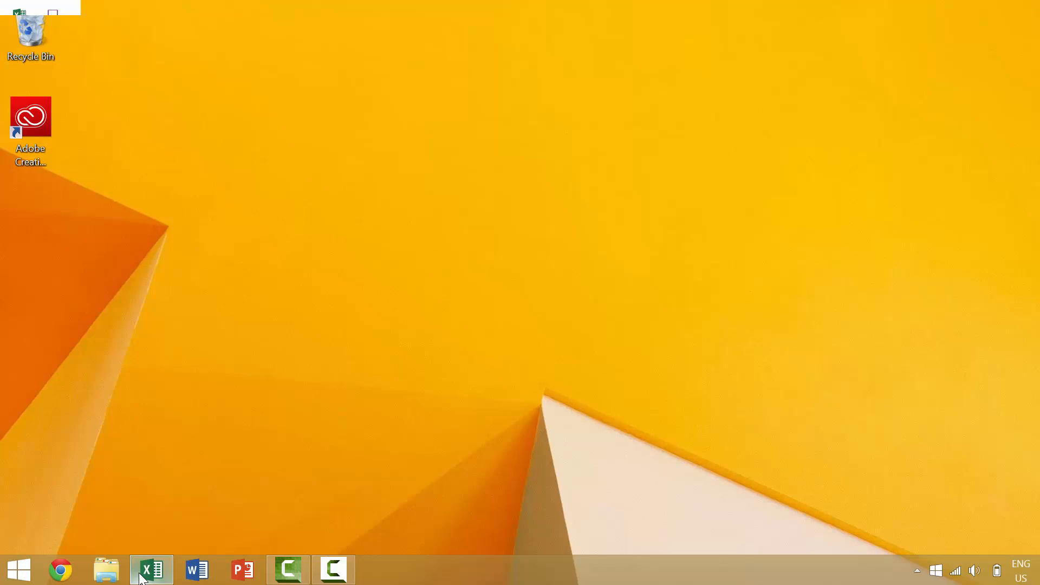
- Restore the Excel workbook window from the taskbar
click(151, 570)
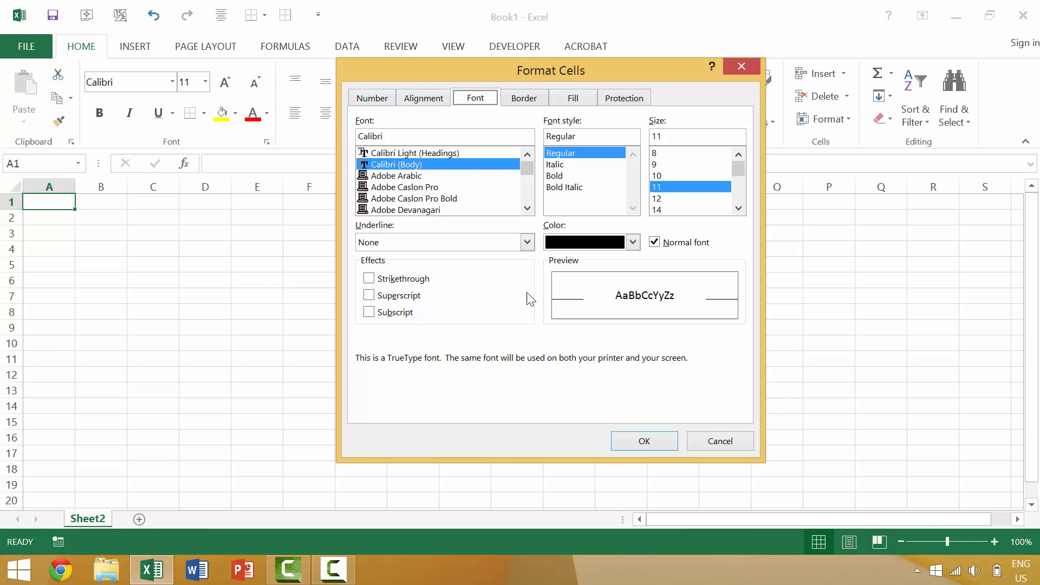
- Turn on Strikethrough for cell A1's font via keyboard navigation and confirm with OK
key(Tab)
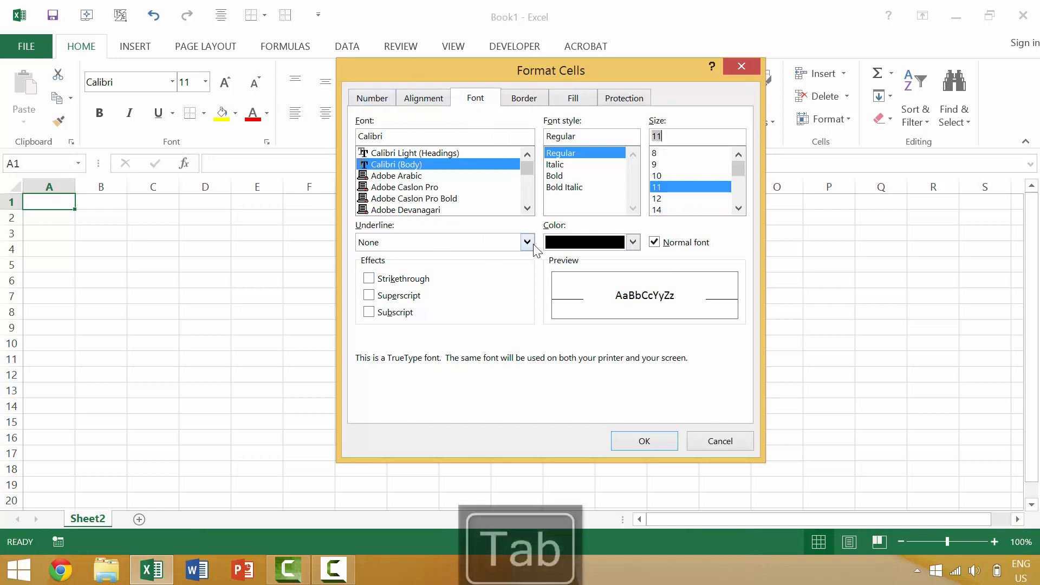
key(Tab)
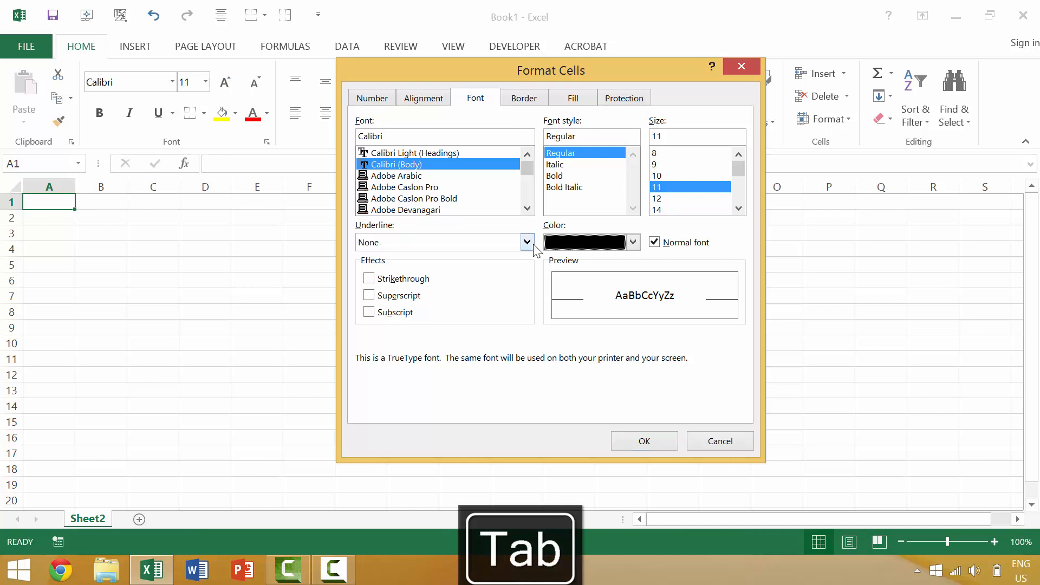
key(Shift+Tab)
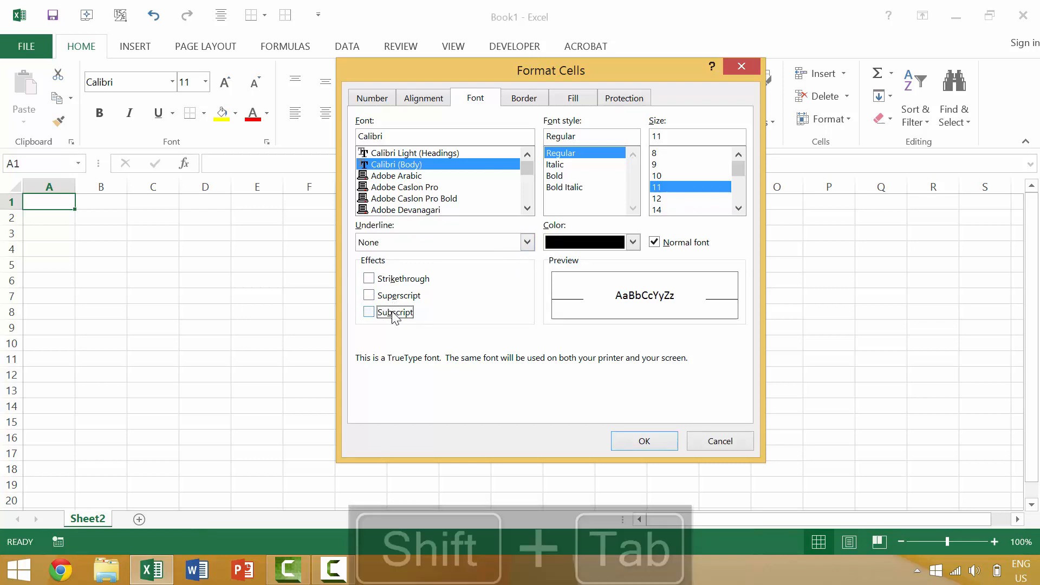
click(653, 242)
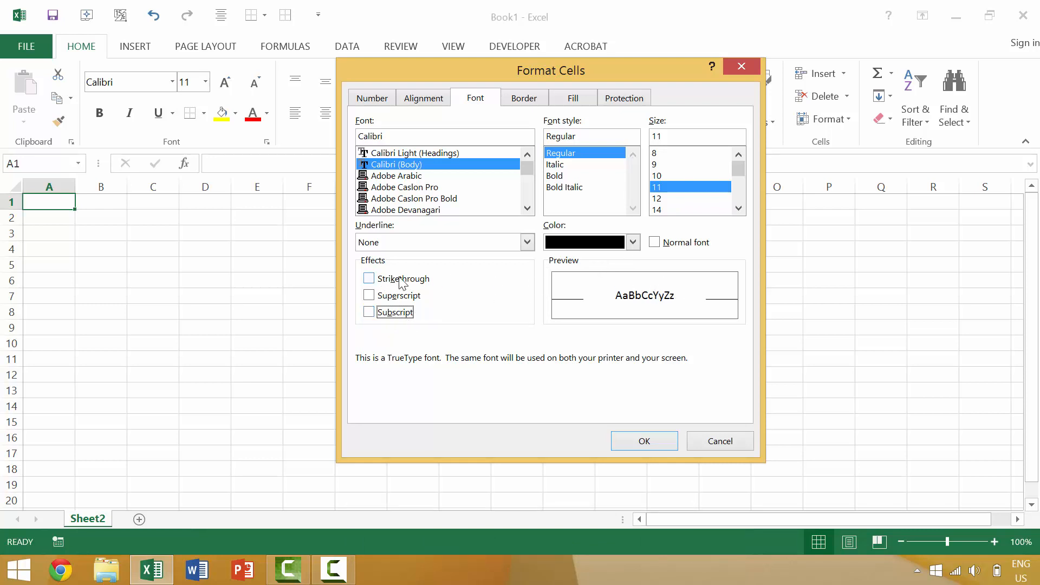
key(shift+tab)
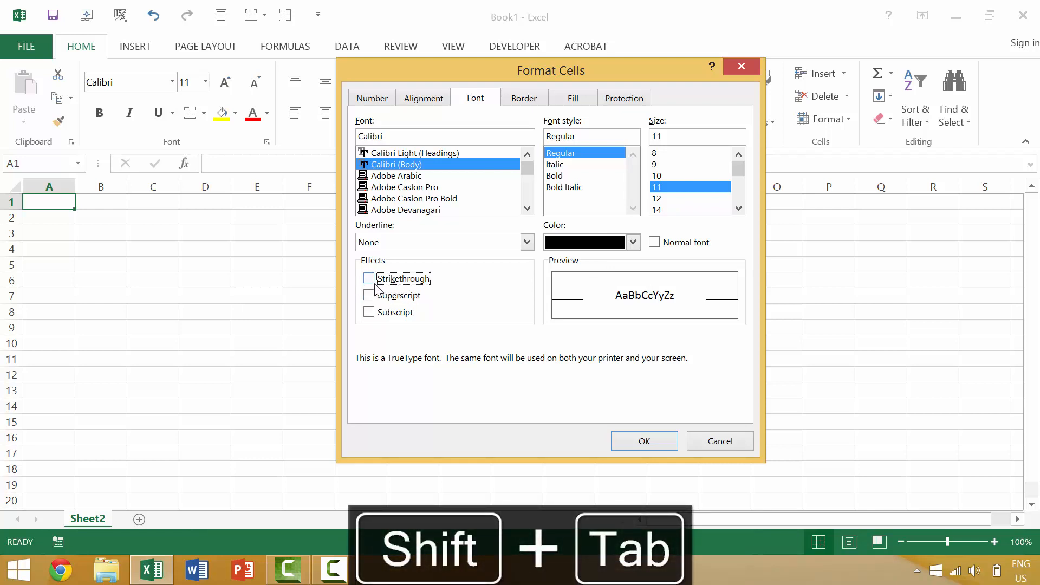
click(369, 279)
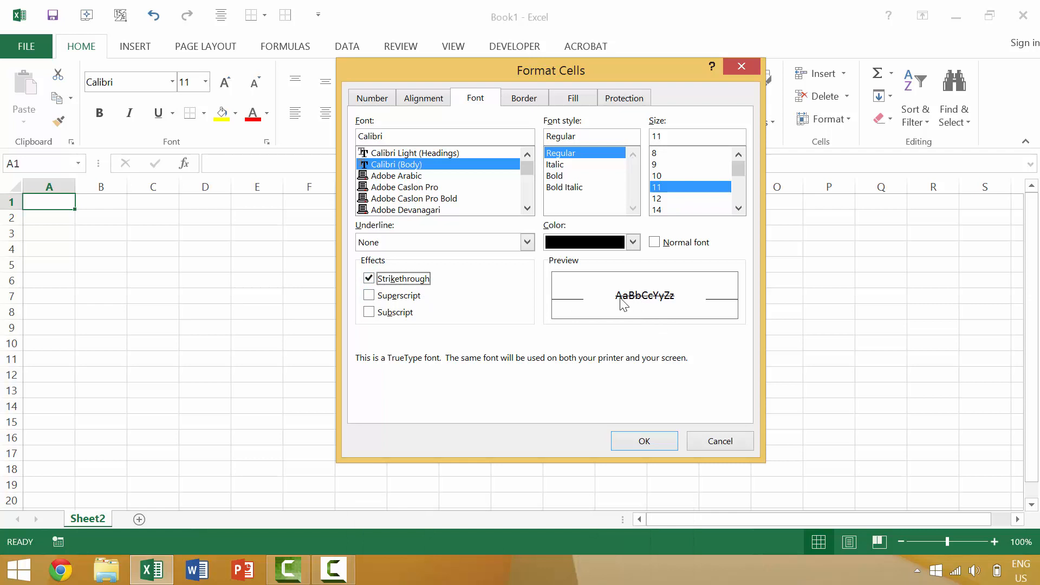
mouse_move(639, 309)
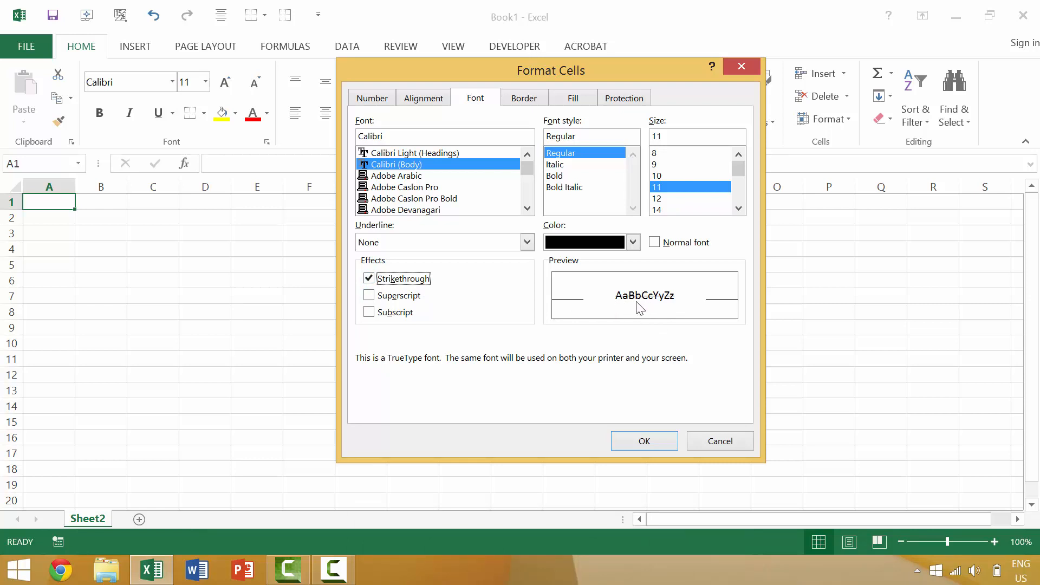
mouse_move(636, 357)
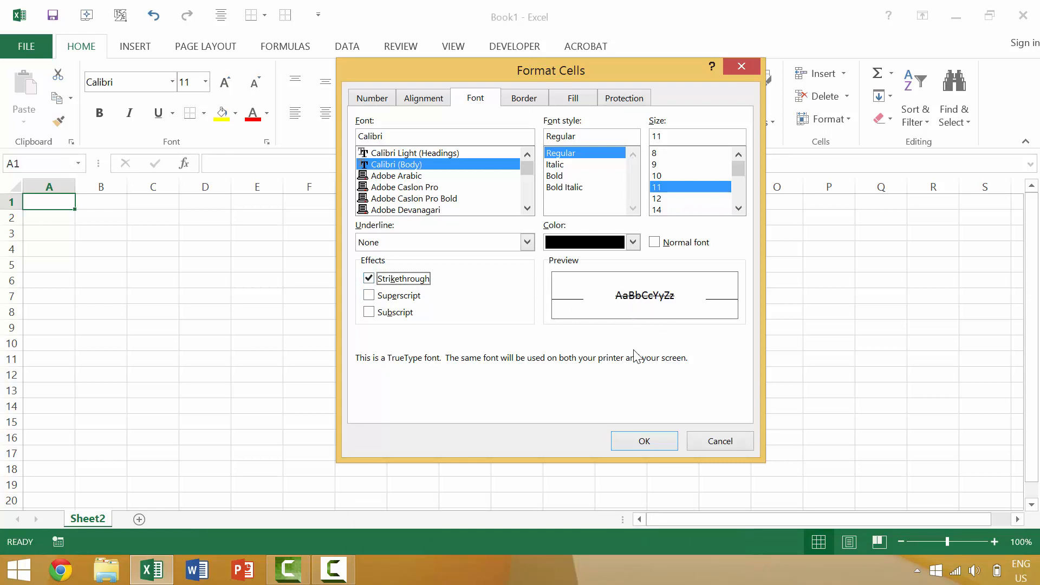
click(642, 441)
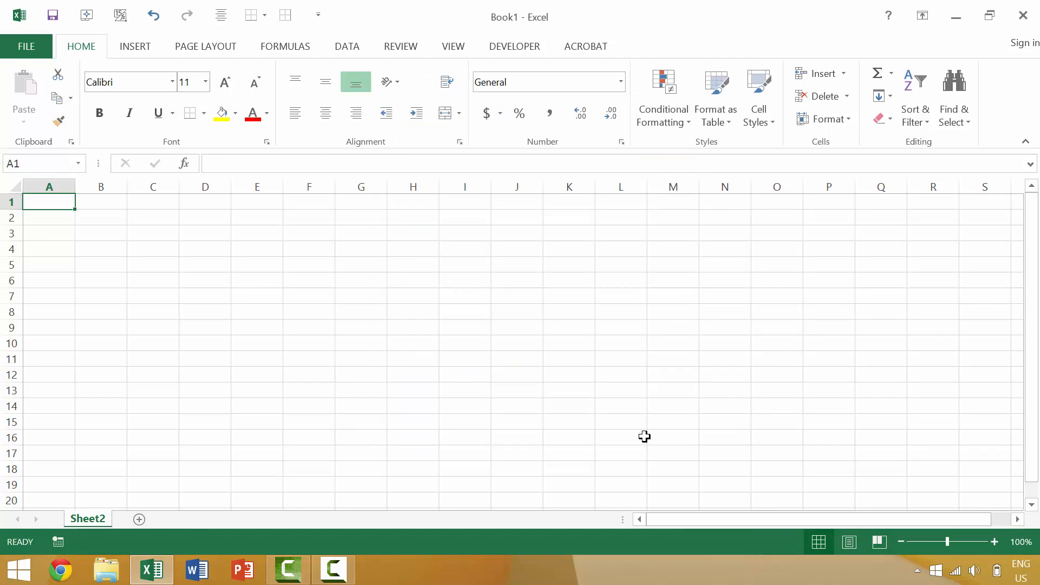
- Enter TEXT in A1, check it shows struck through, then start 'TE' in B1
text(TEXT)
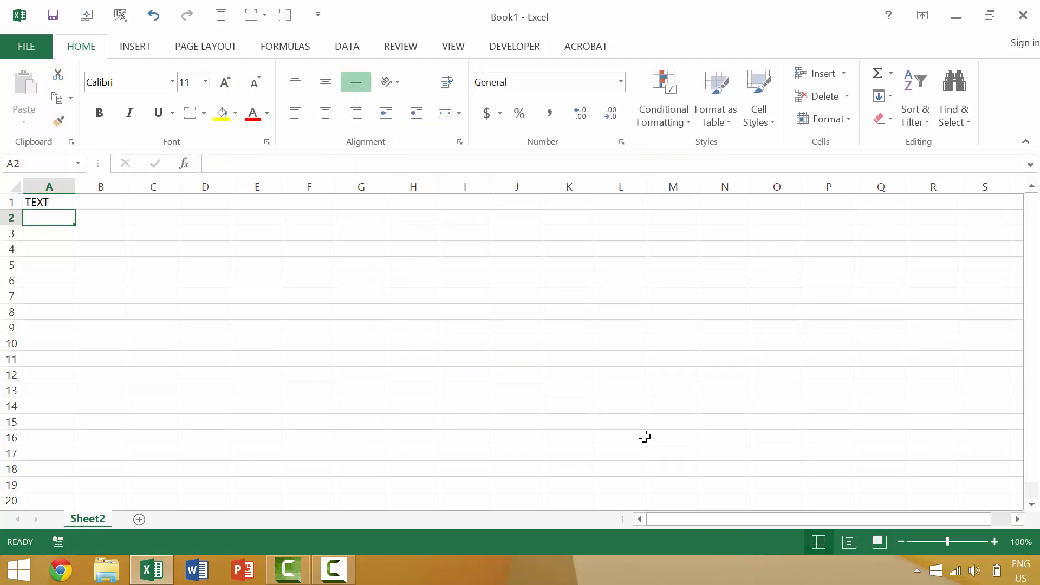
click(49, 201)
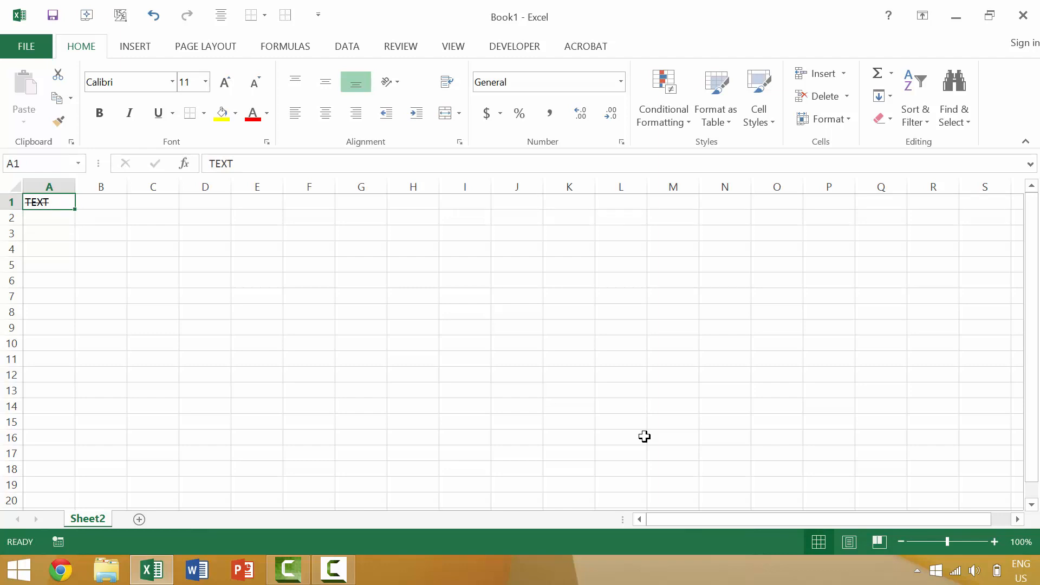
click(100, 201)
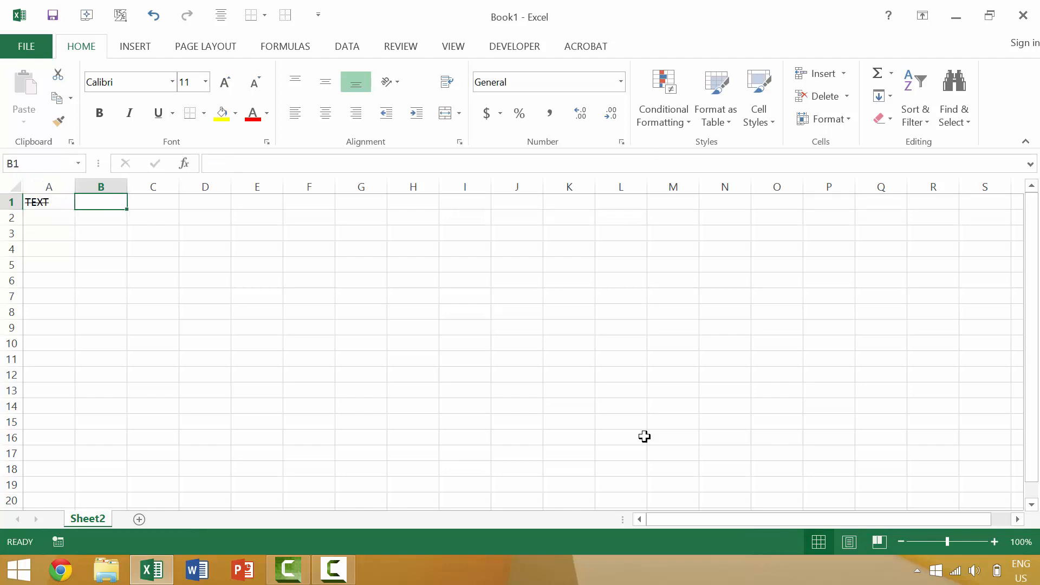
text(TEXT 2)
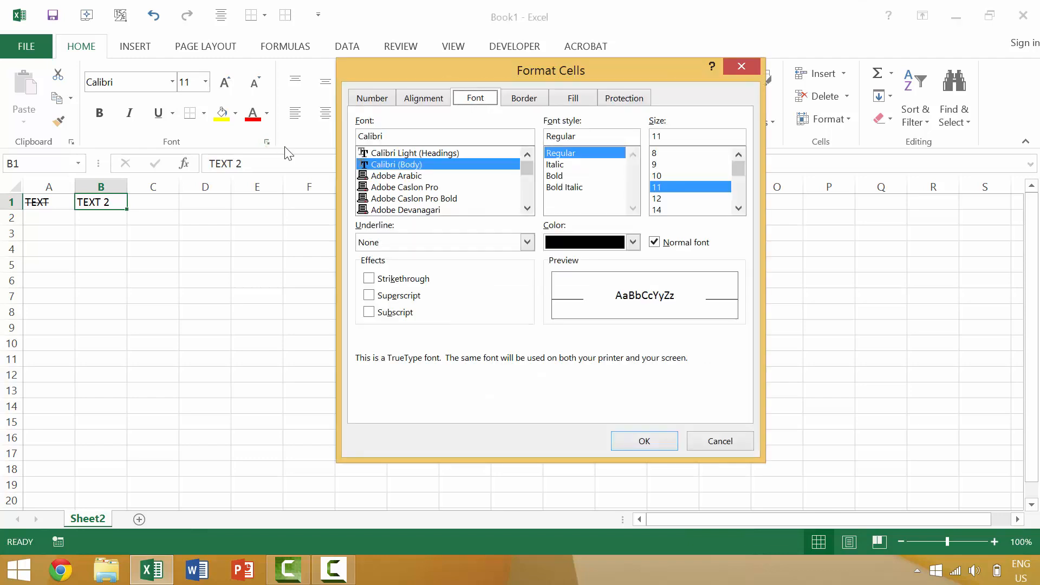
- Turn on Wrap text for cell B1 on the Alignment page and confirm with OK
click(524, 97)
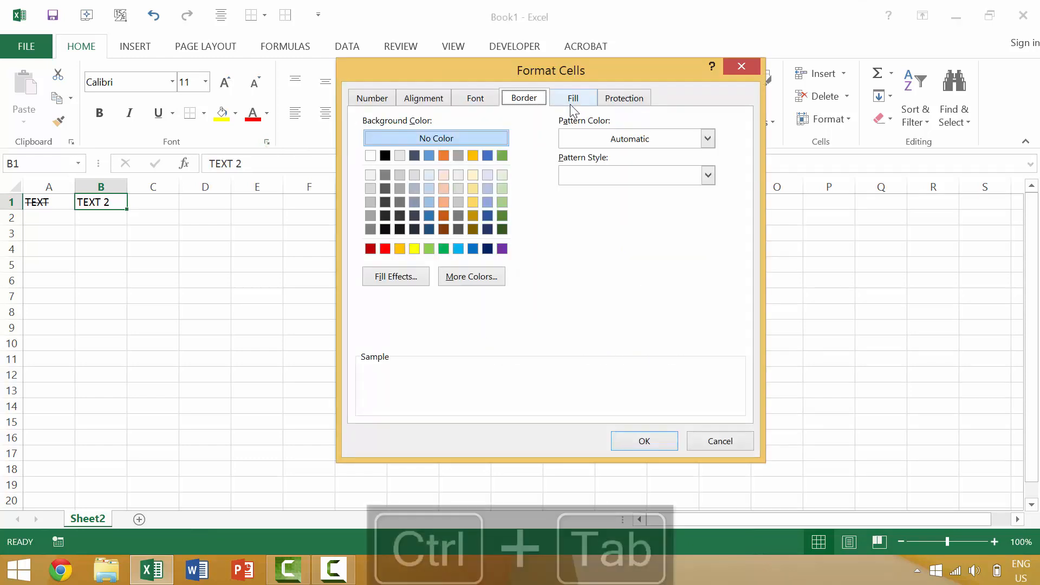
click(624, 97)
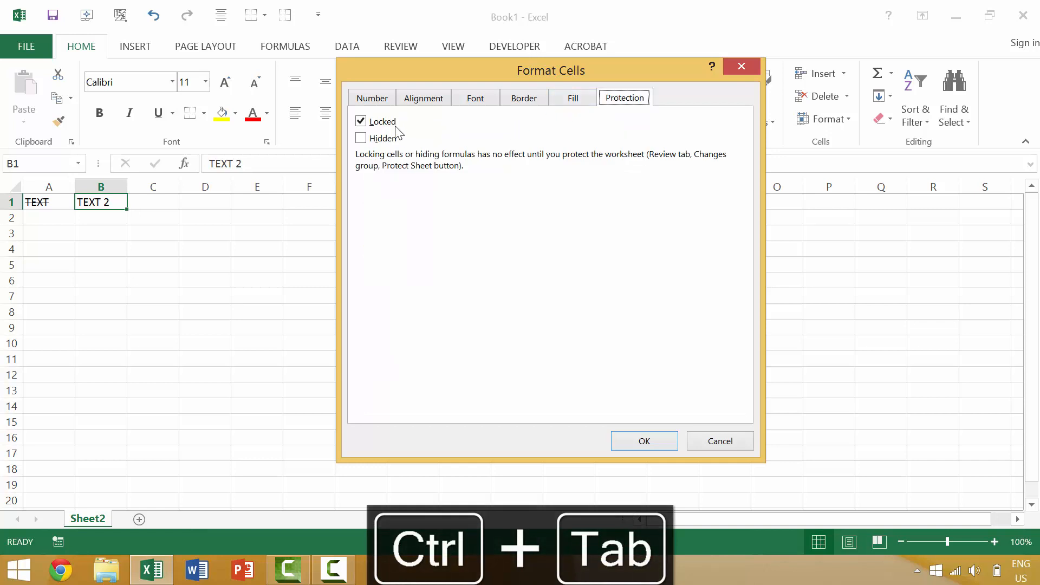
click(422, 98)
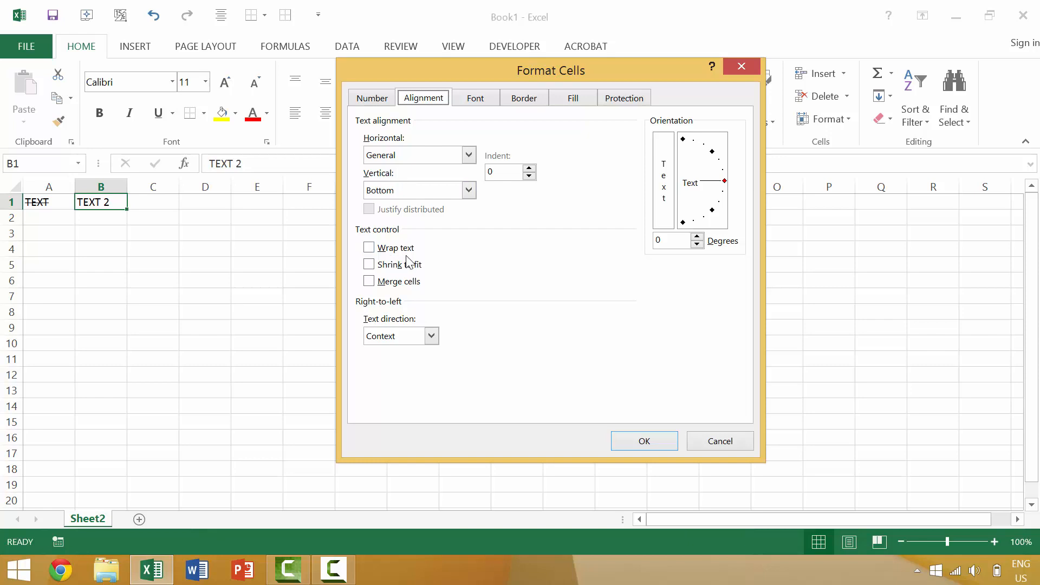
key(Tab)
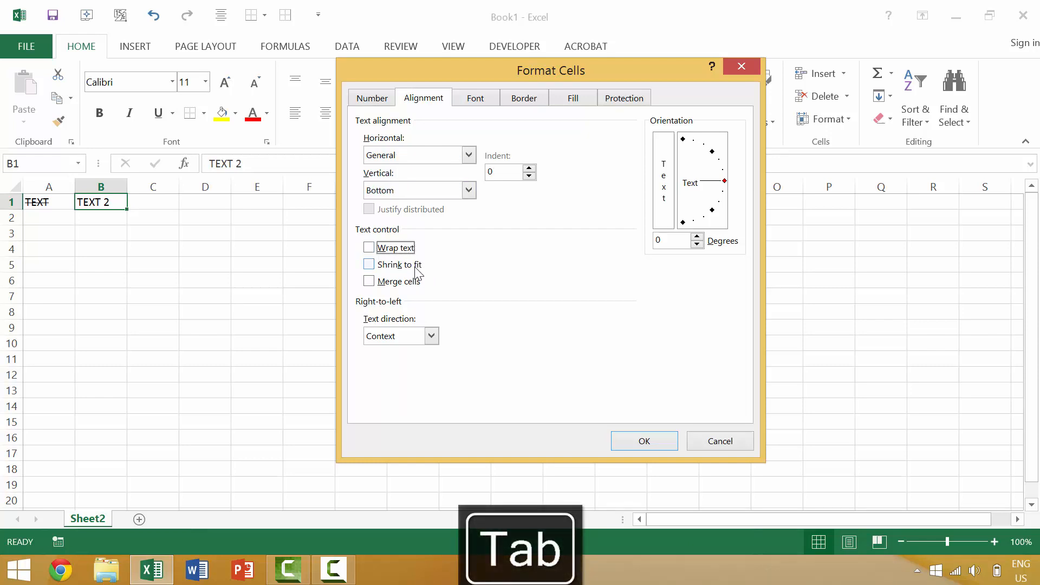
click(369, 247)
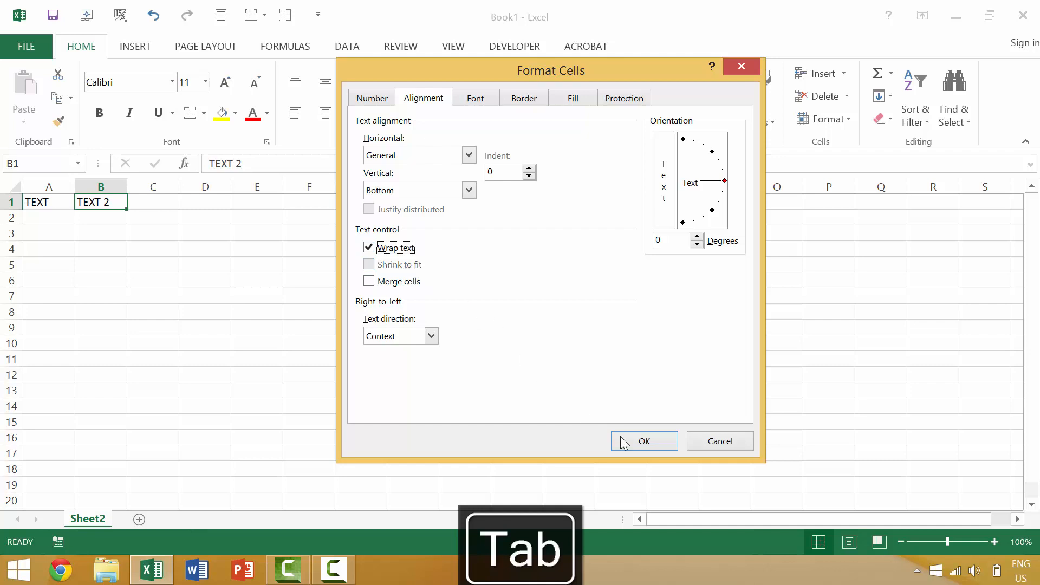
click(642, 440)
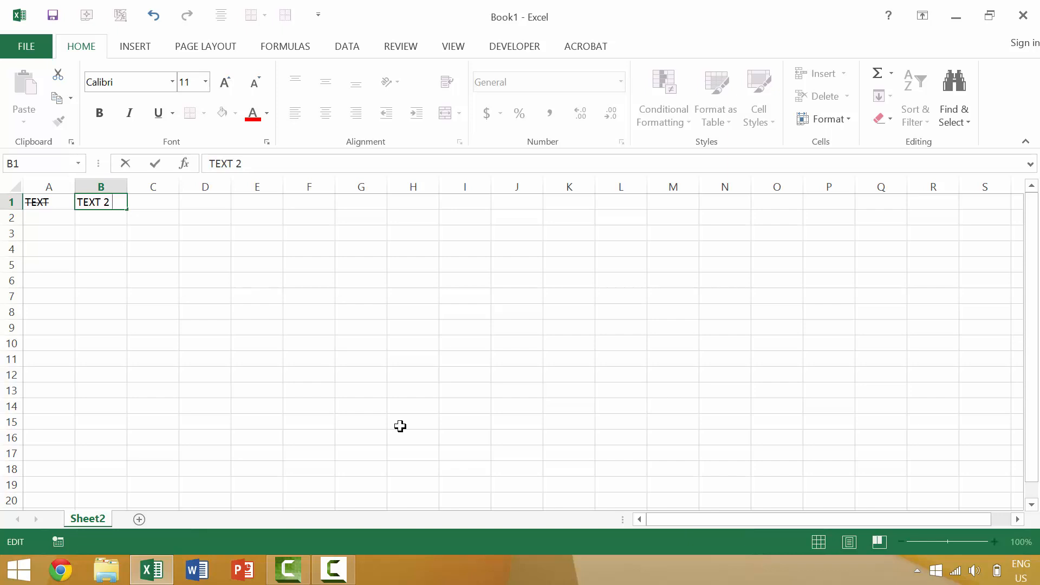
- Type 'IS AN EXCELLENT E…' into B1 so the sentence wraps across lines
text(IS AN E)
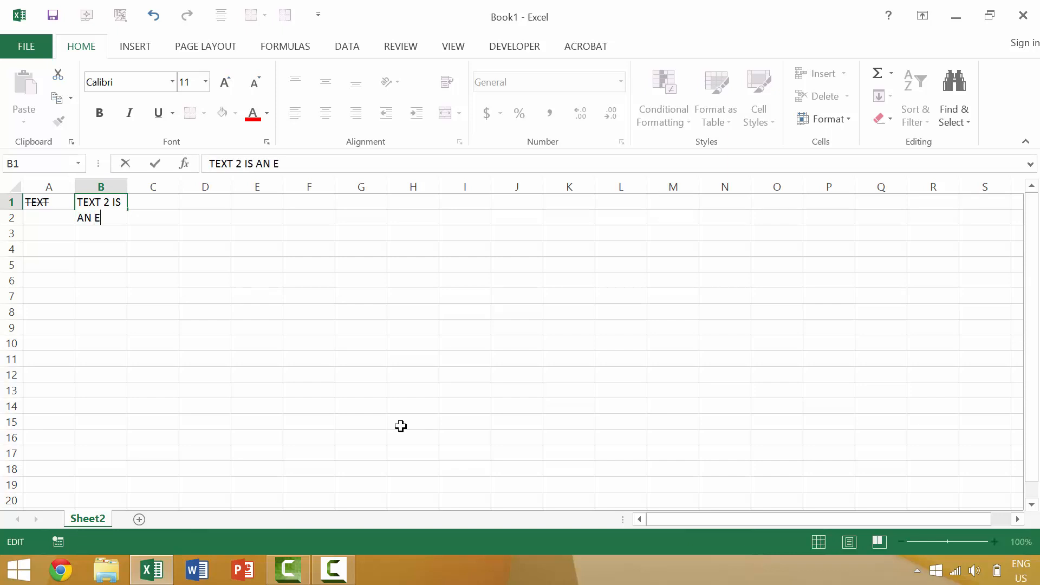
text(XCE)
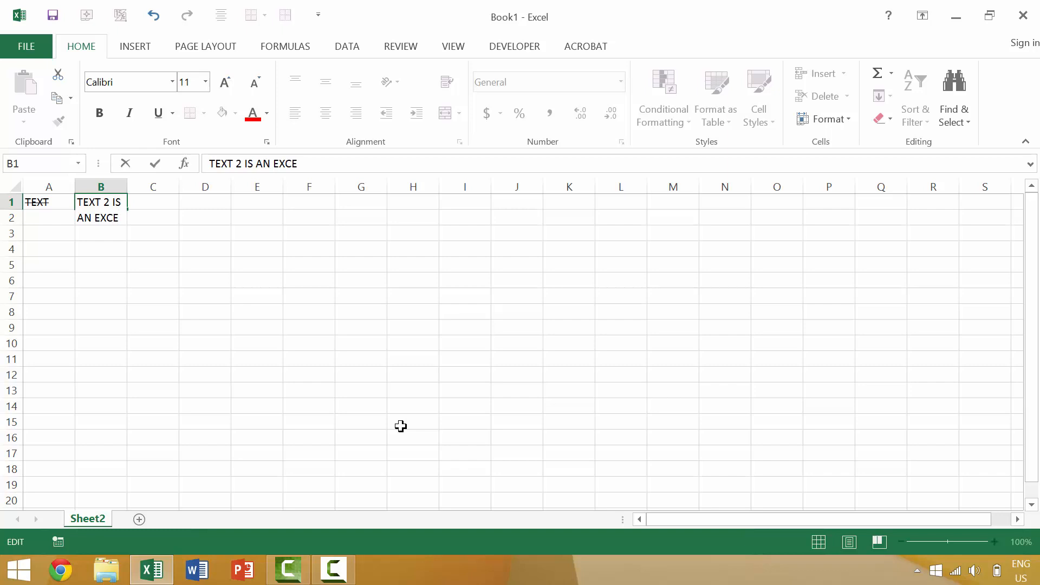
text(LLE)
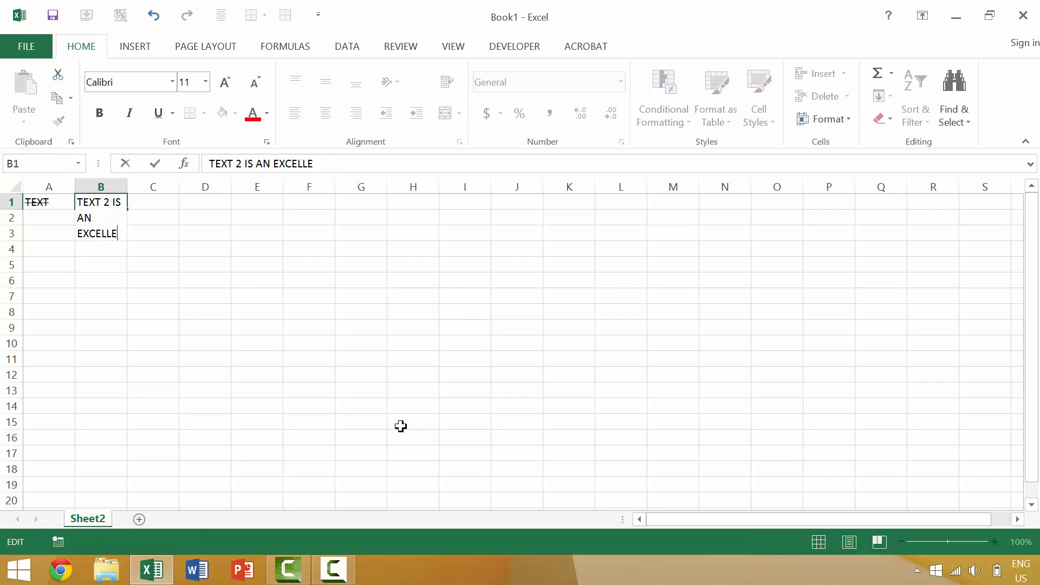
text(NT EXAMPLE)
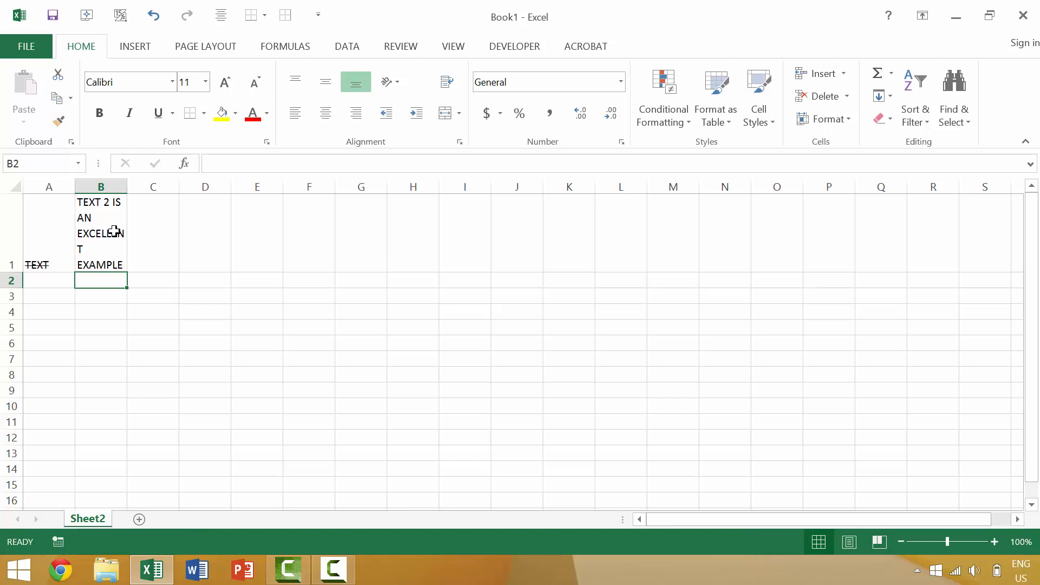
mouse_move(109, 234)
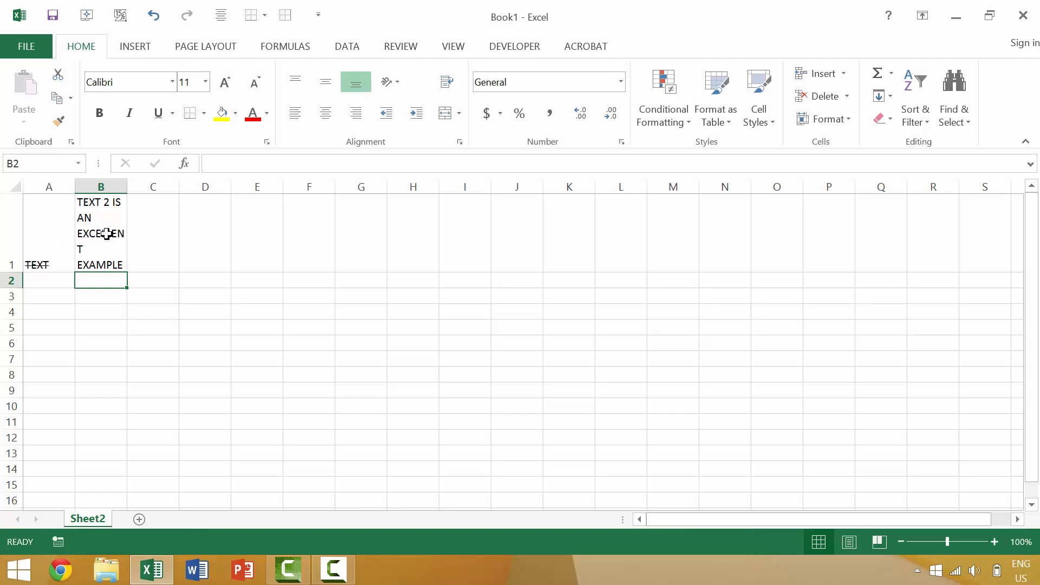
mouse_move(79, 234)
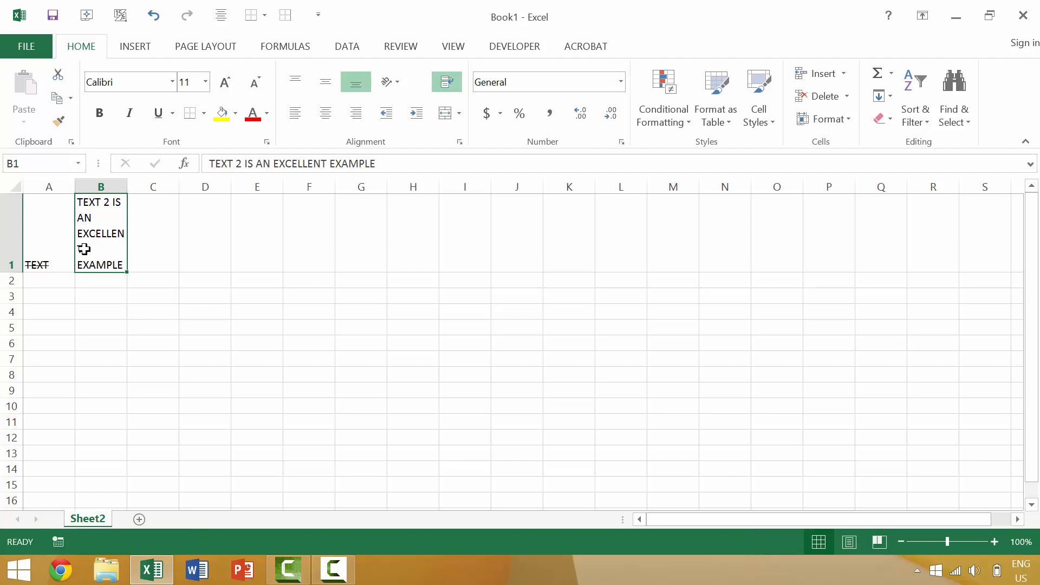
mouse_move(282, 149)
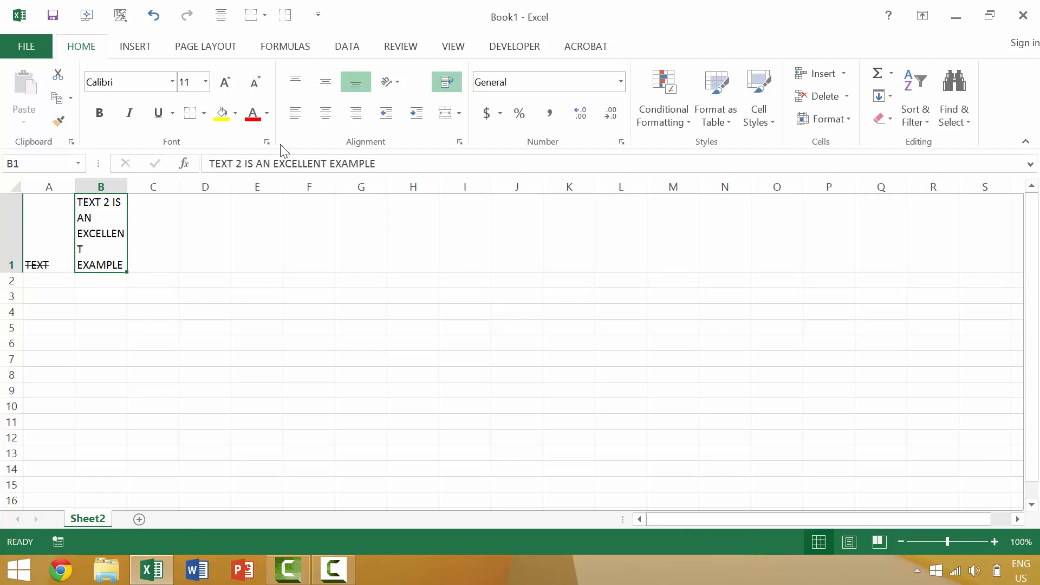
- Turn on Strikethrough for B1's wrapped sentence via keyboard navigation and confirm with OK
click(266, 141)
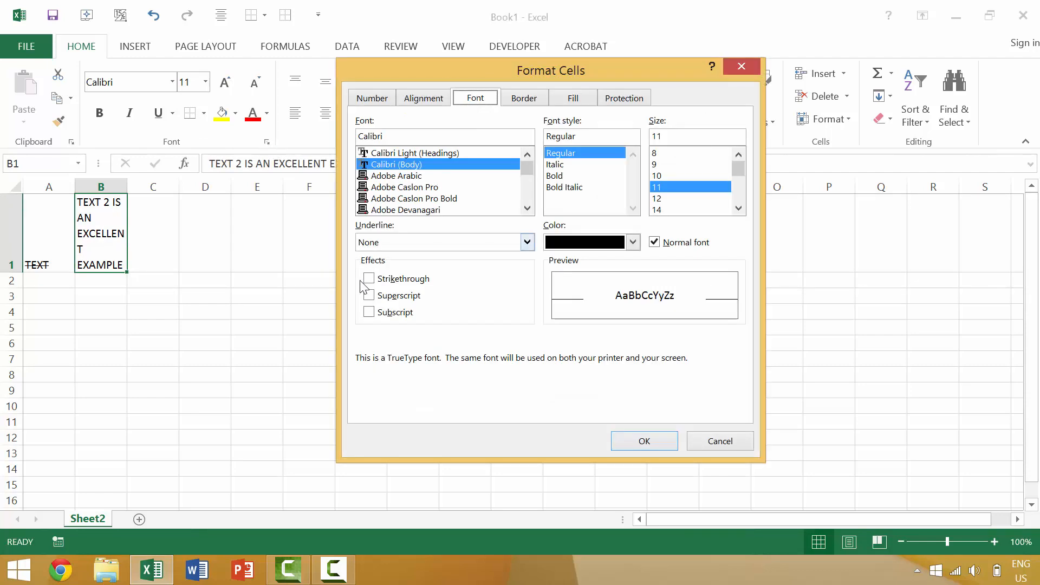
key(Tab)
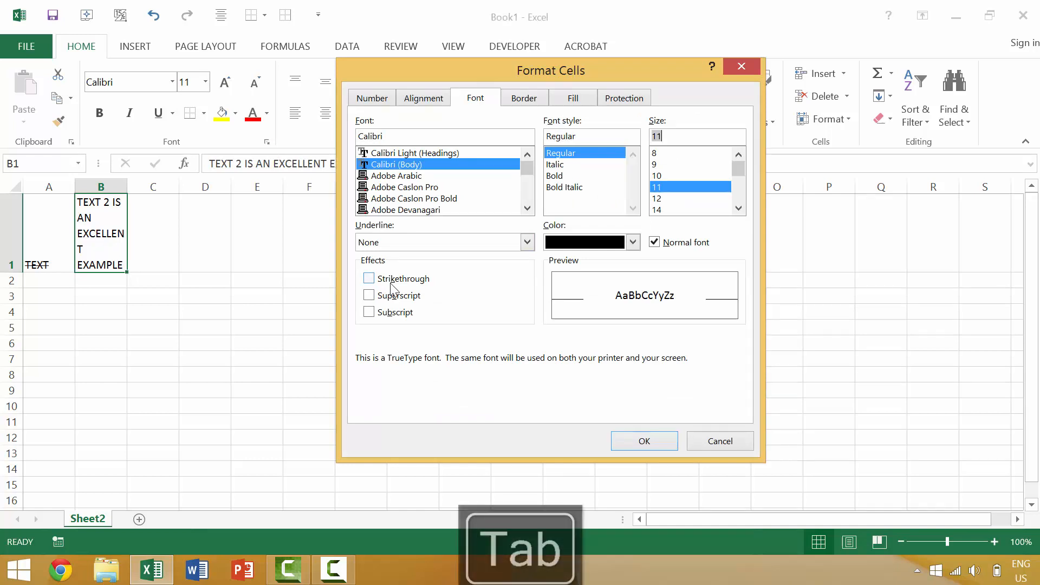
key(shift+Tab)
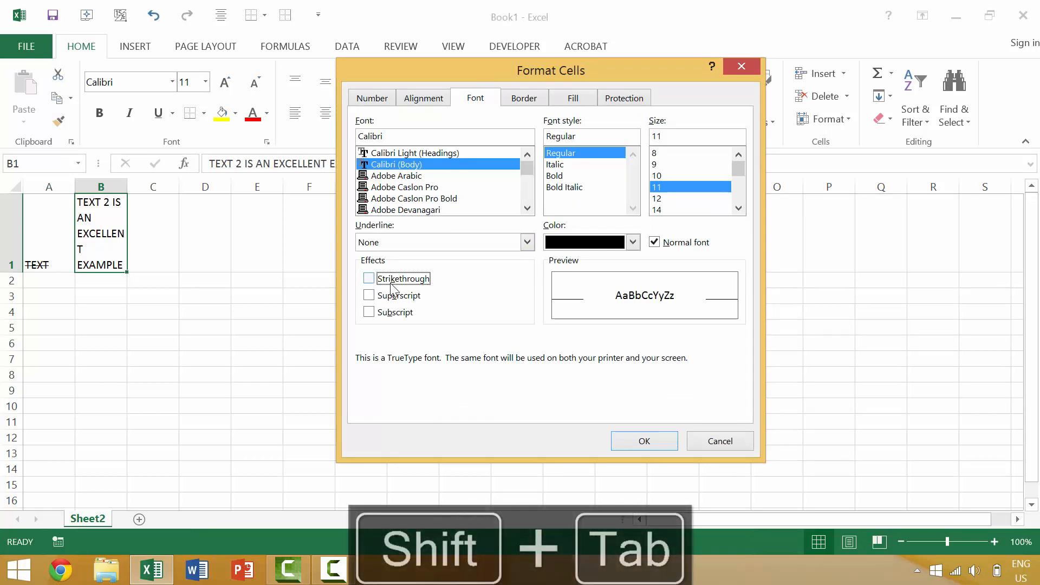
click(370, 278)
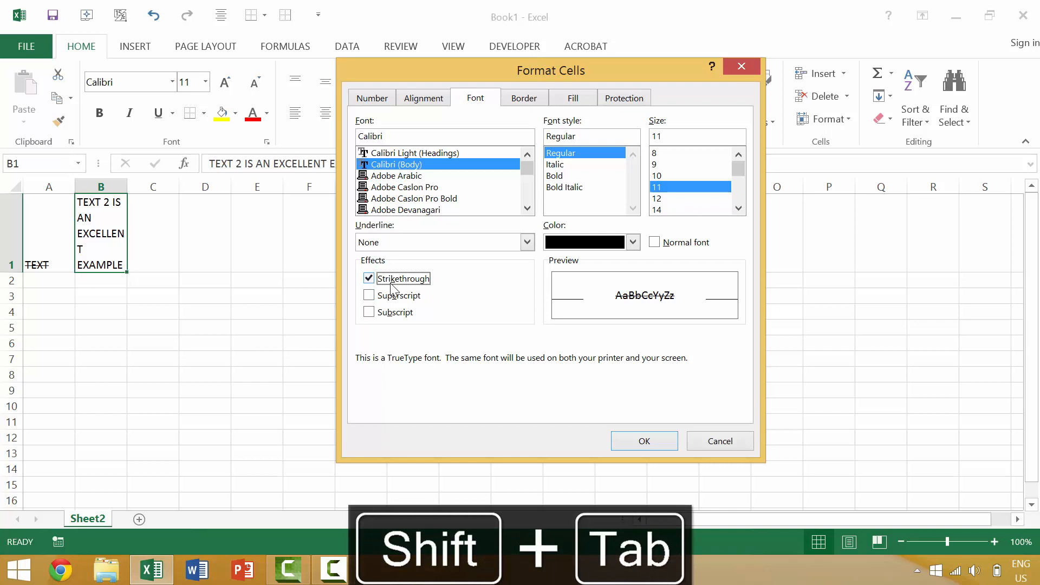
key(shift+tab)
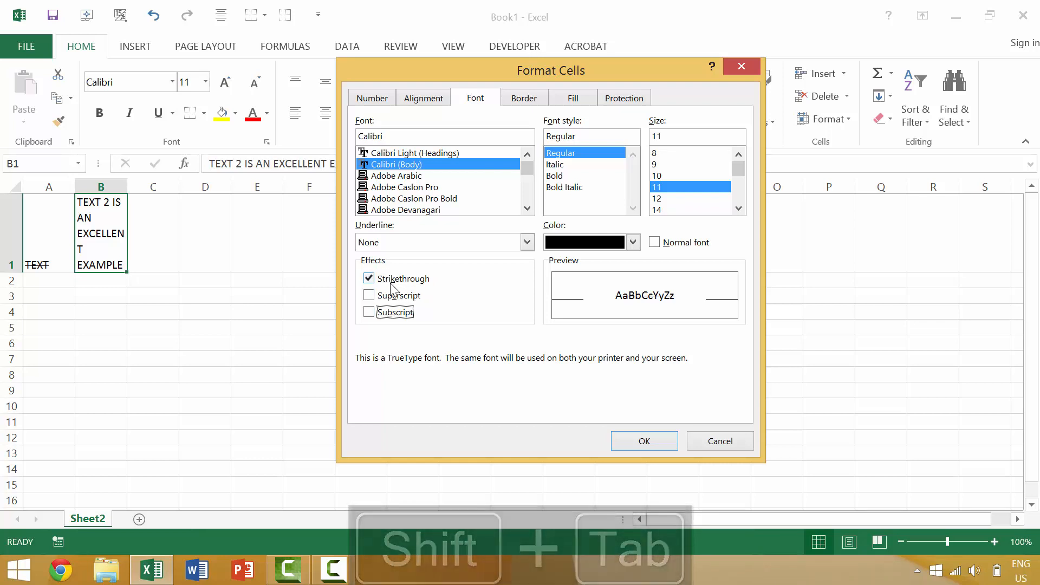
key(shift+tab)
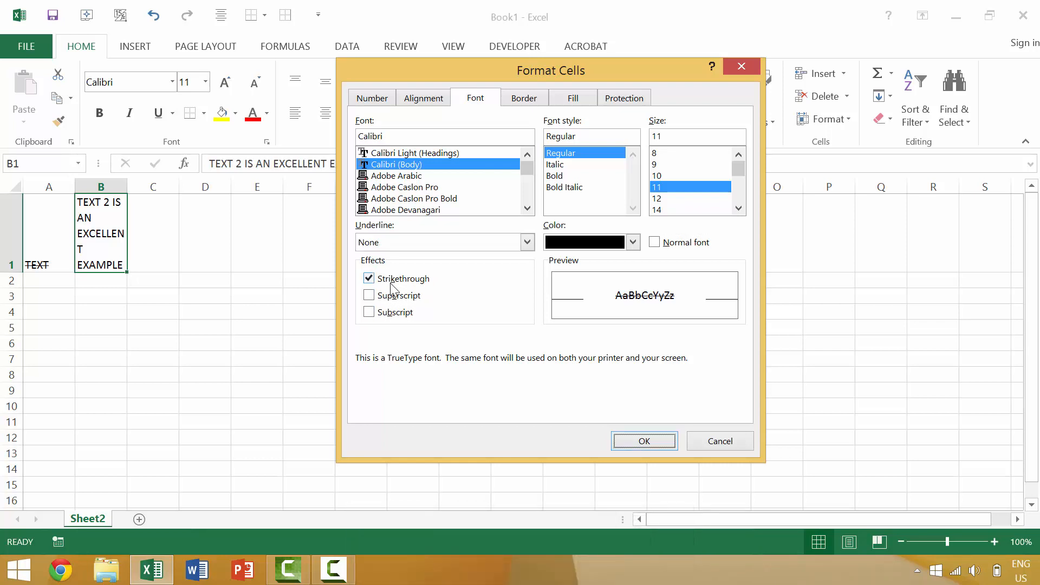
click(642, 441)
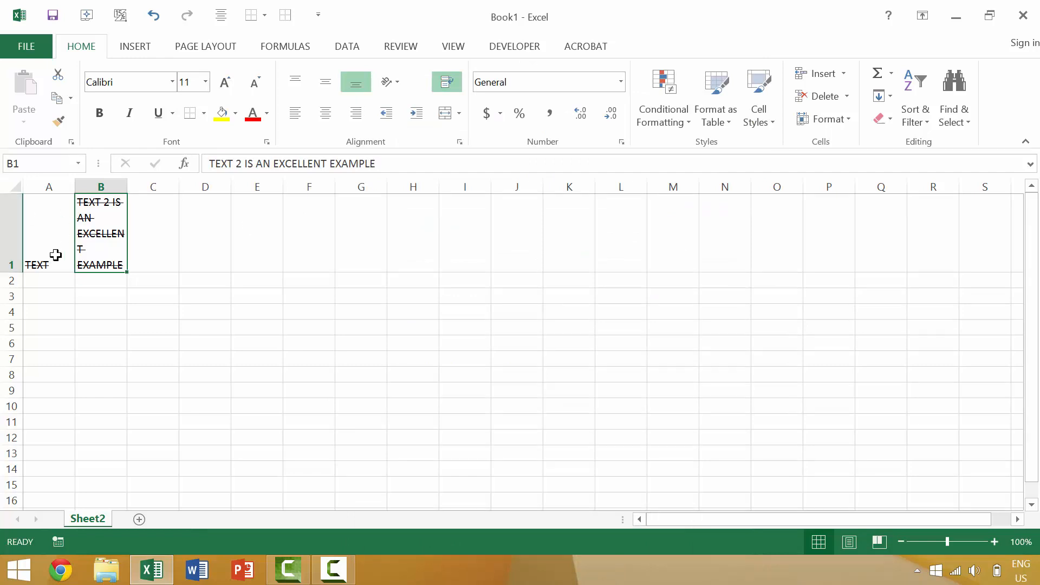